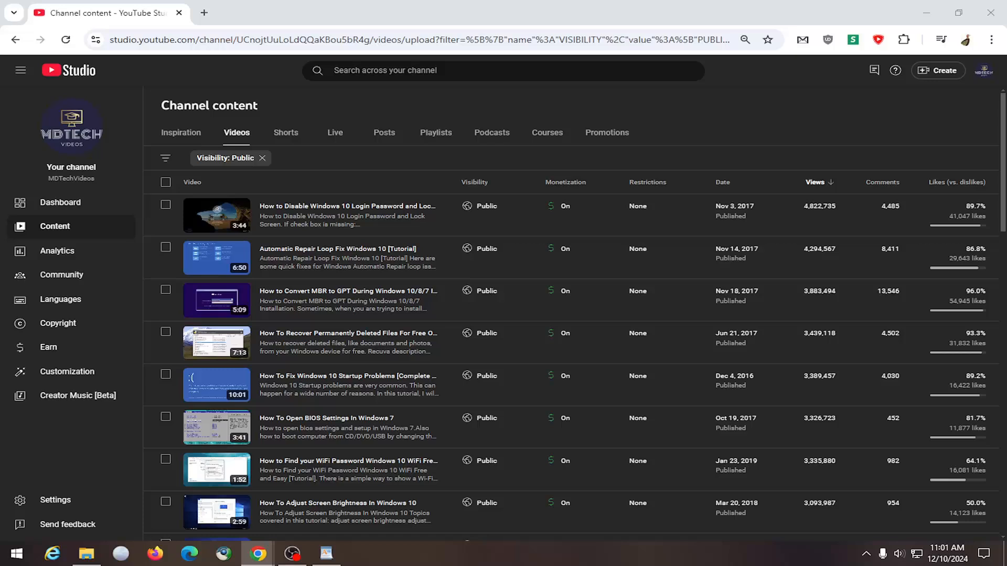
{"action": "mouse_move", "coordinate": [57, 416]}
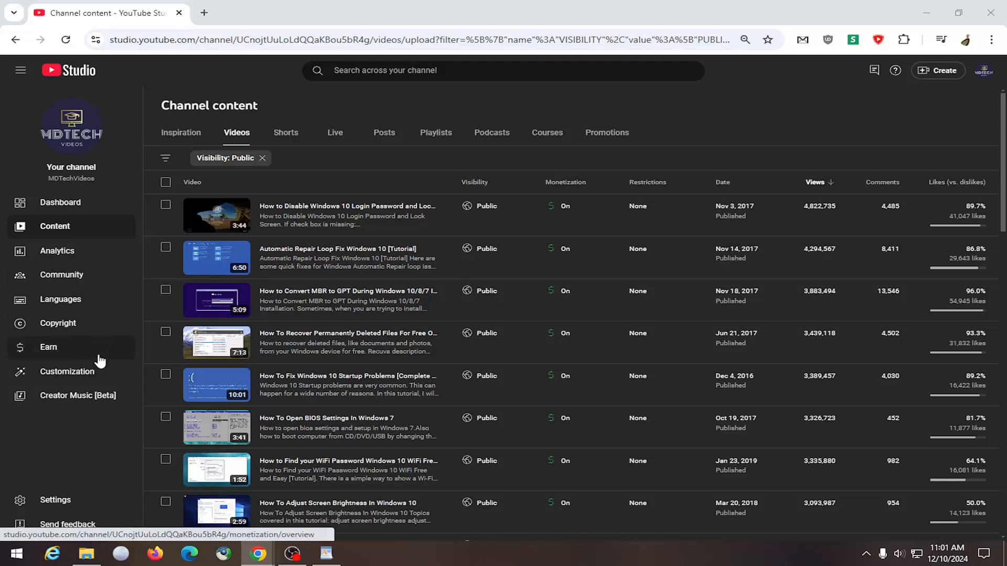
Step: Scroll the Customization profile settings to the PayPal, Amazon, Patreon and Twitter links
{"action": "left_click", "coordinate": [67, 371]}
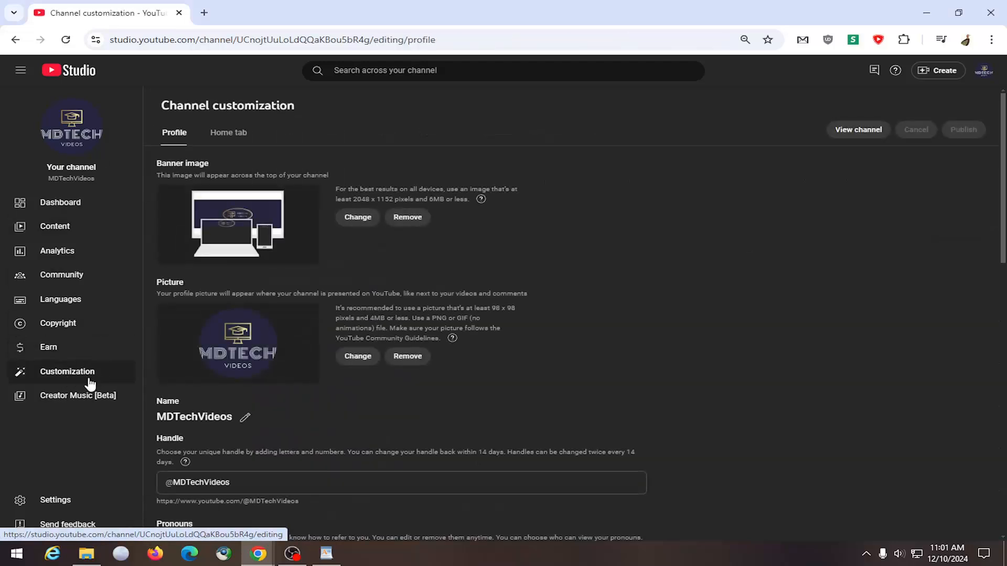
{"action": "scroll", "scroll_direction": "down", "scroll_amount": 3}
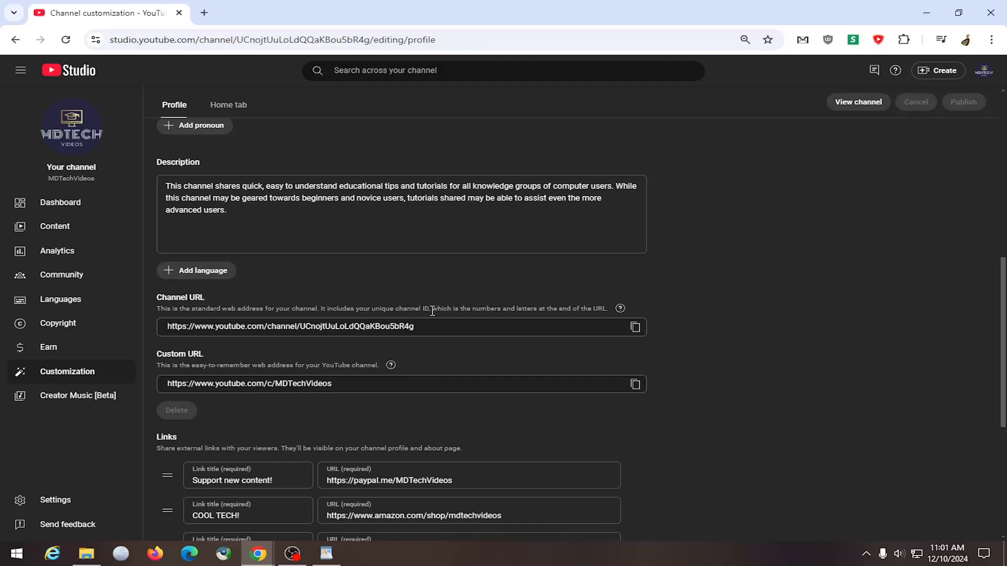
{"action": "scroll", "scroll_direction": "down", "scroll_amount": 3}
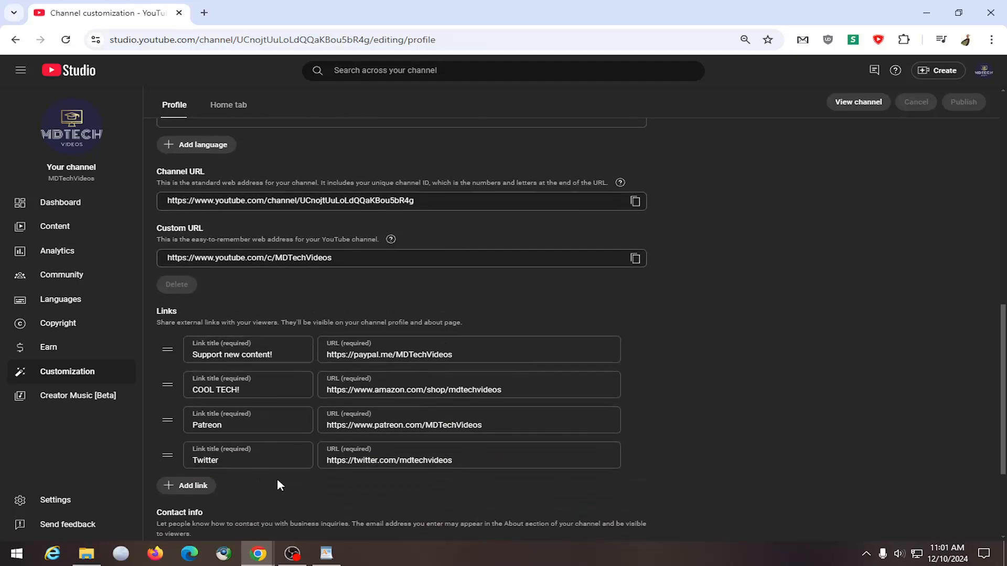
{"action": "mouse_move", "coordinate": [273, 496]}
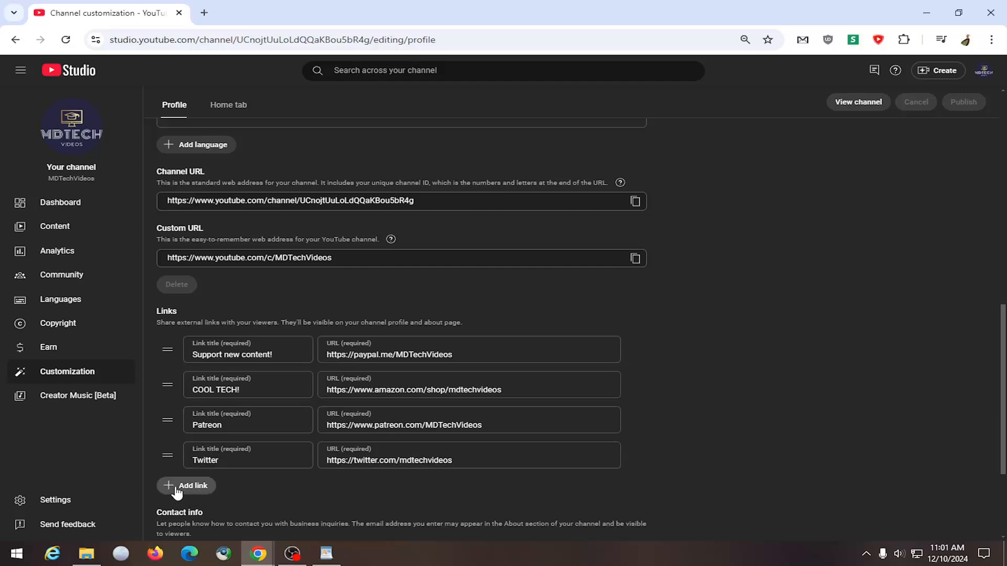
Step: Add and remove an empty link entry, then view the public channel page
{"action": "left_click", "coordinate": [186, 485]}
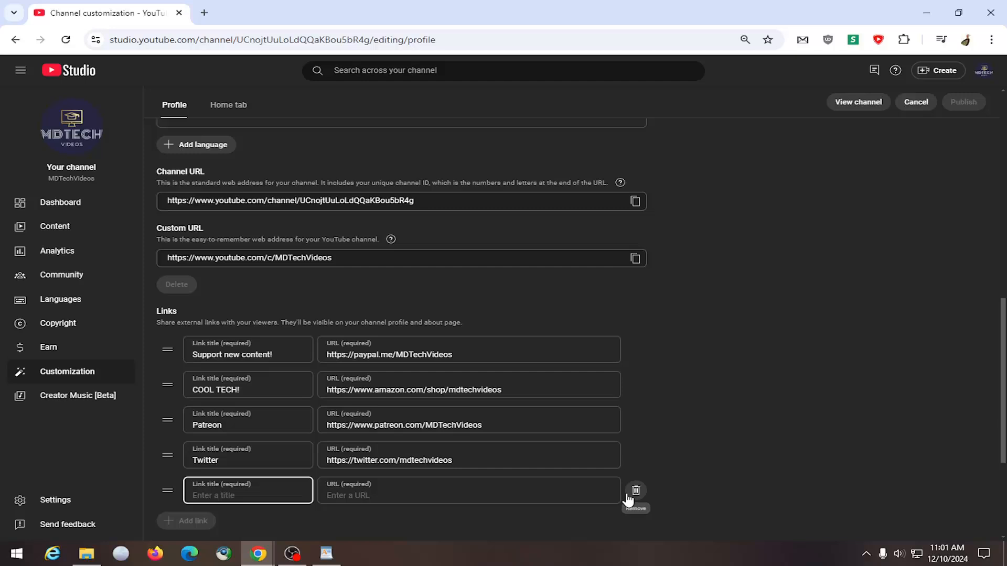
{"action": "left_click", "coordinate": [635, 489]}
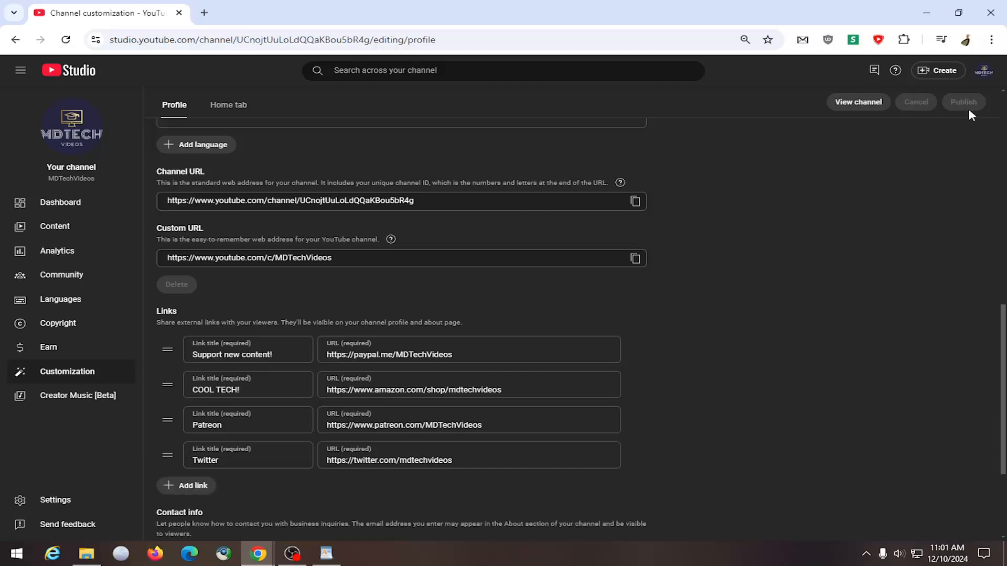
{"action": "left_click", "coordinate": [858, 102]}
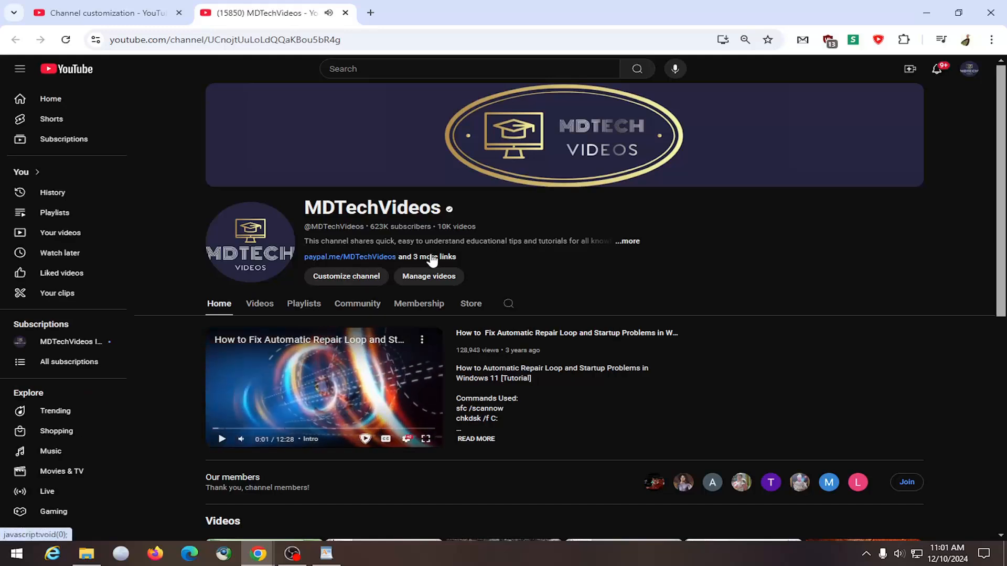
{"action": "left_click", "coordinate": [435, 256]}
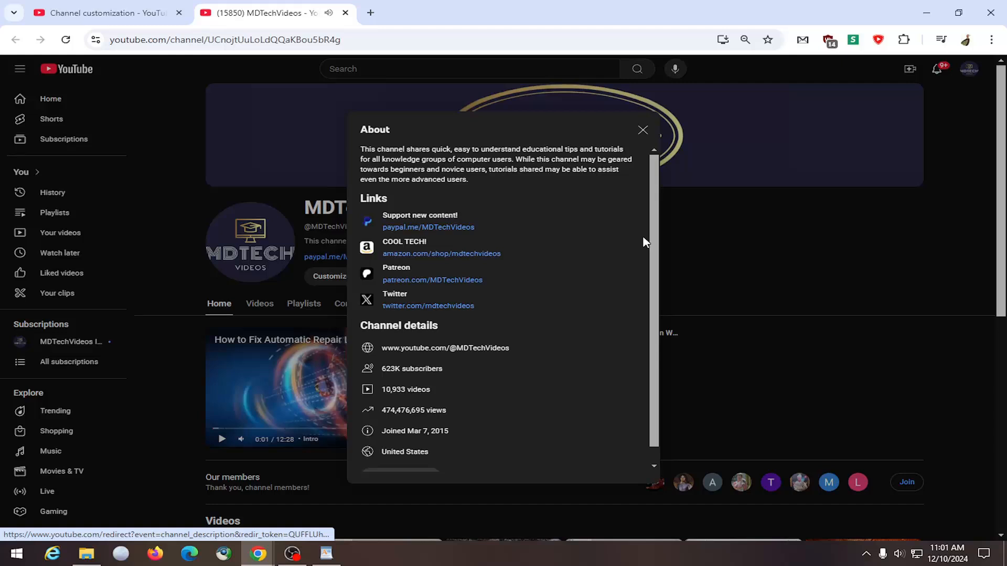
{"action": "left_click", "coordinate": [642, 129]}
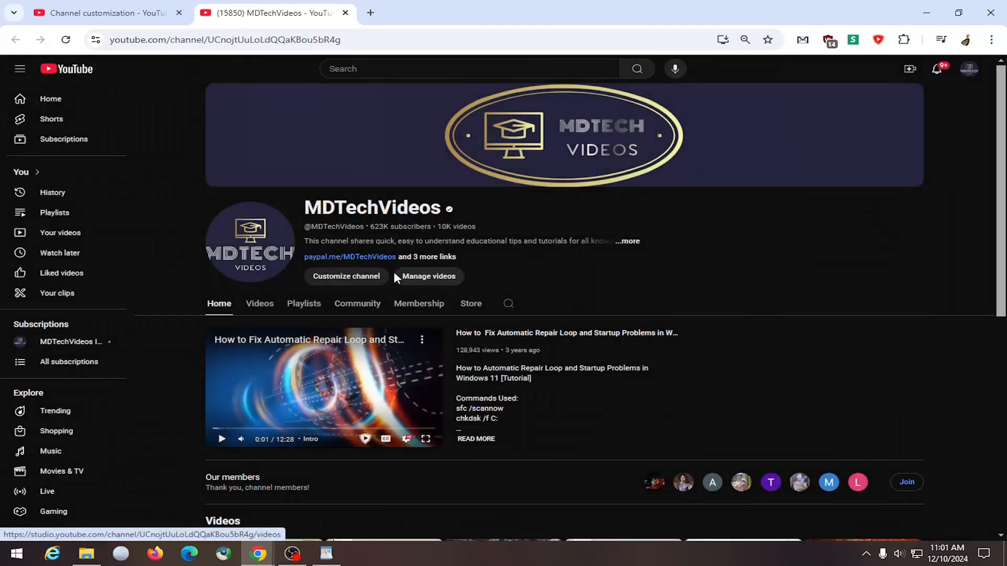